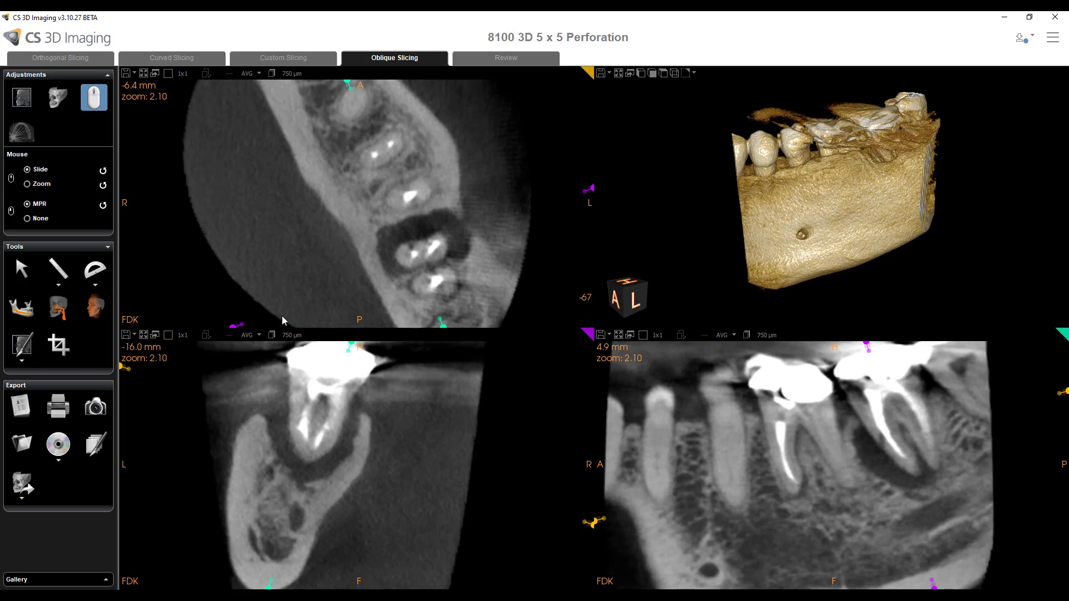
mouse_move(59, 406)
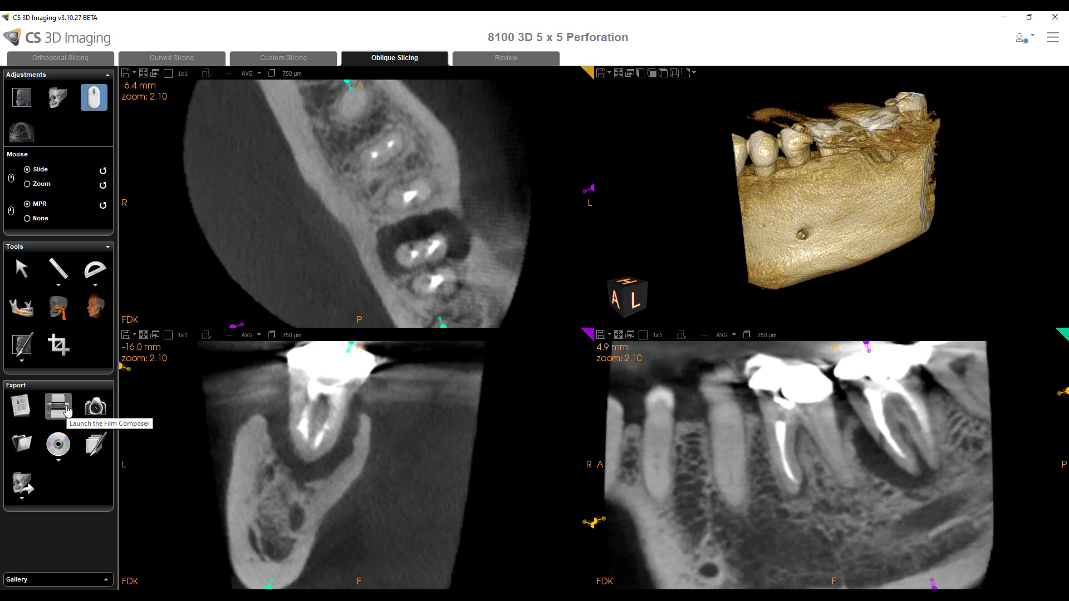
- Launch CS Film Composer from the Export panel for the CBCT scan
left_click(58, 407)
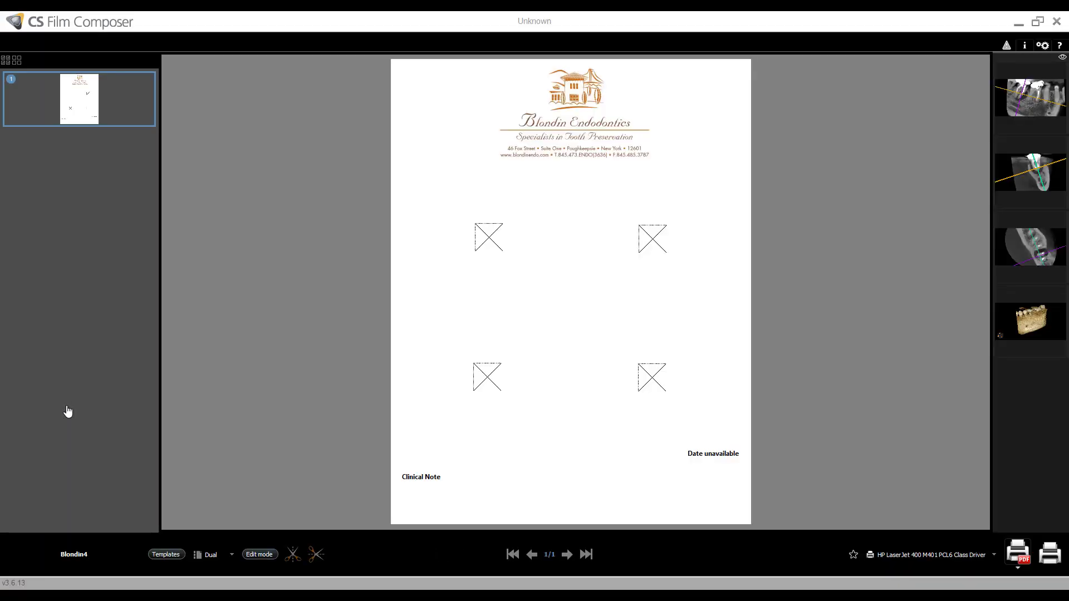
left_click(652, 378)
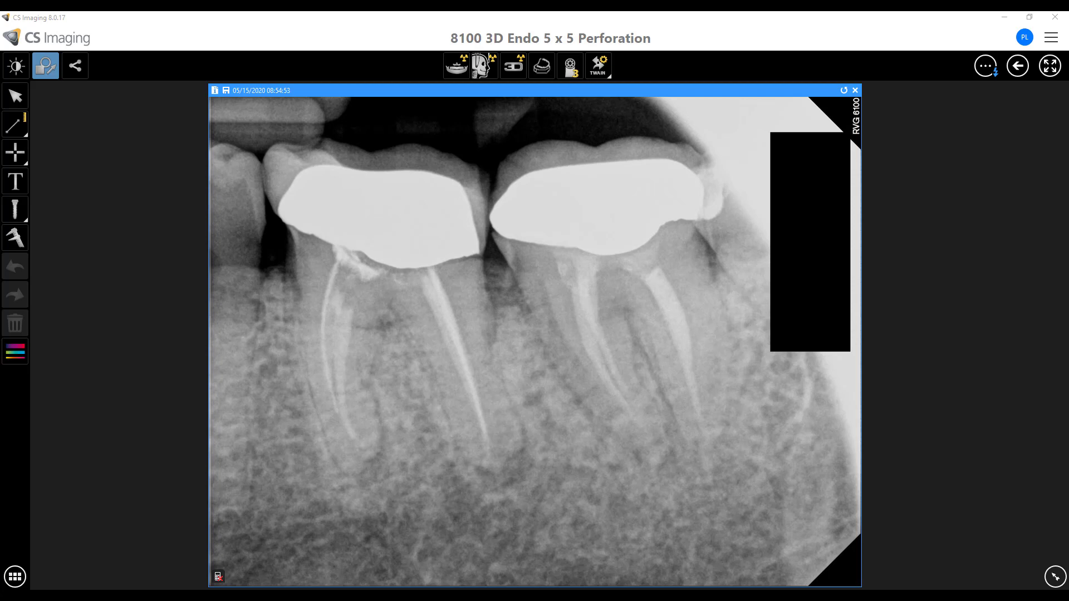
right_click(525, 314)
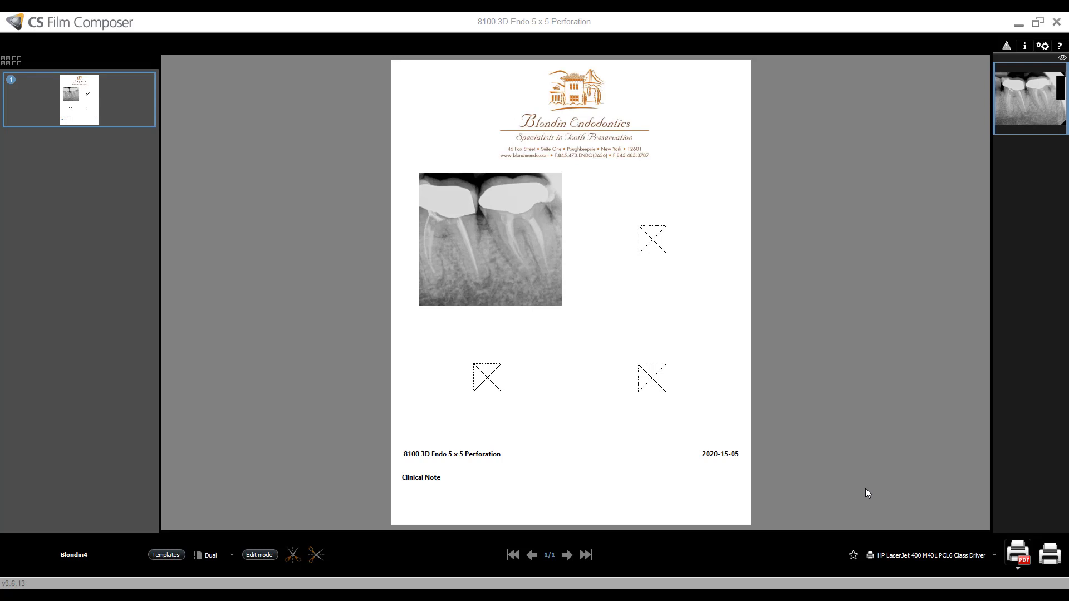
mouse_move(1052, 36)
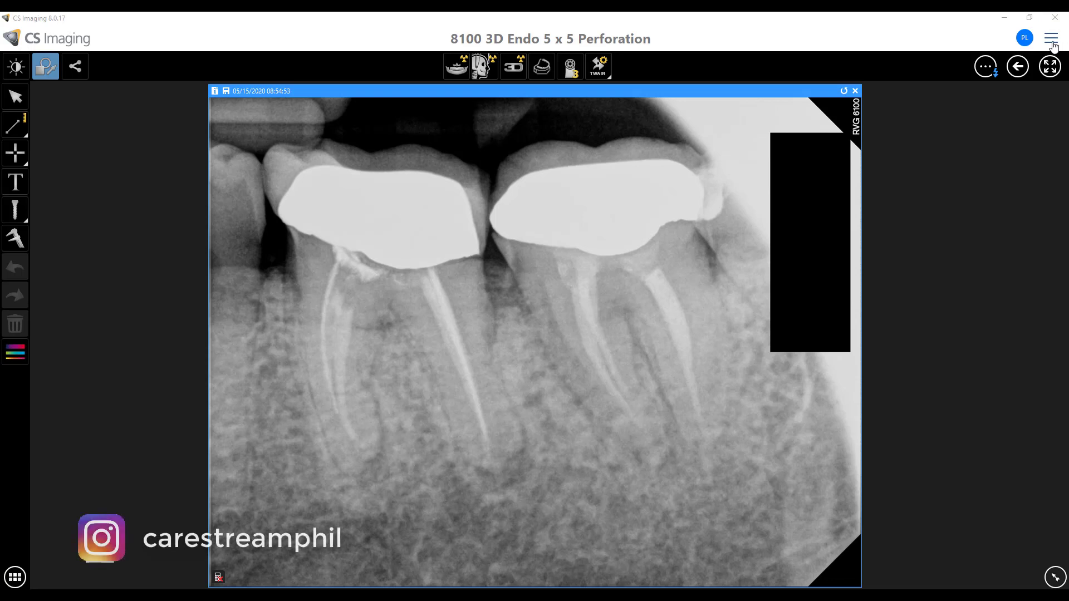
left_click(1050, 39)
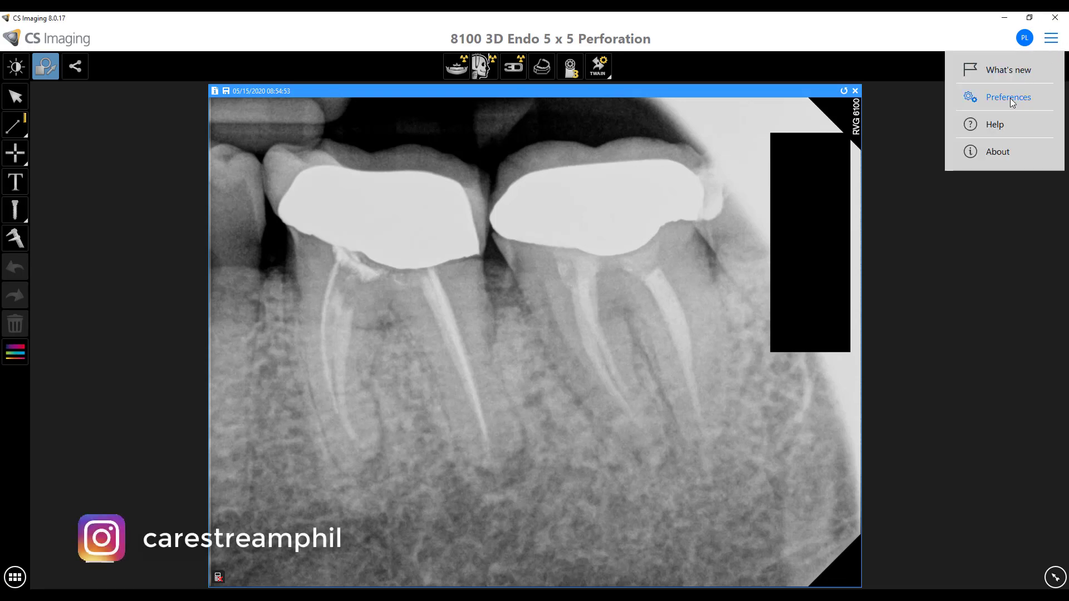
left_click(1008, 97)
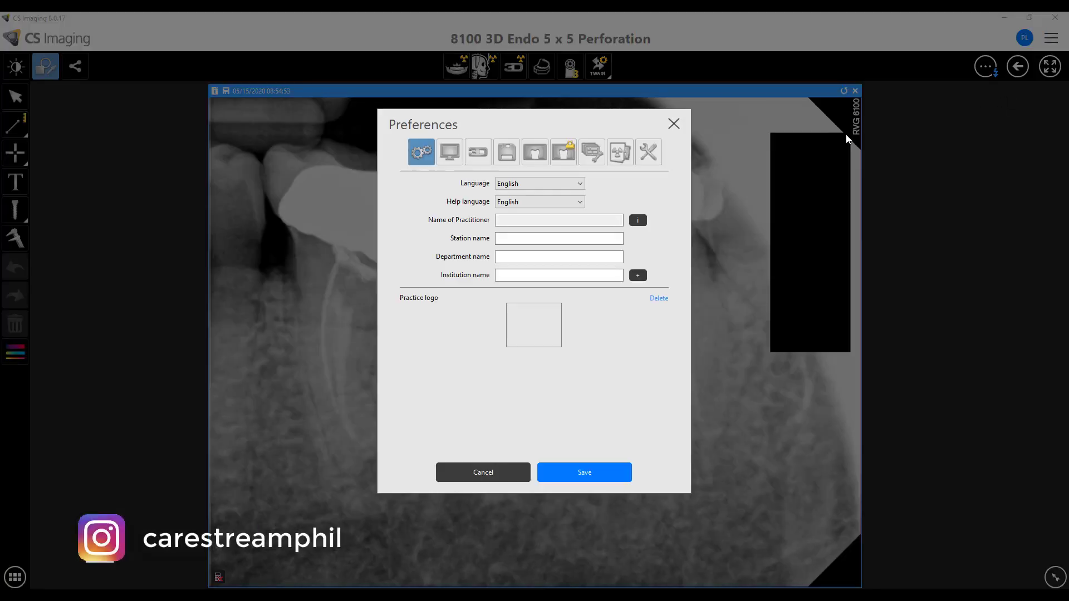
mouse_move(564, 152)
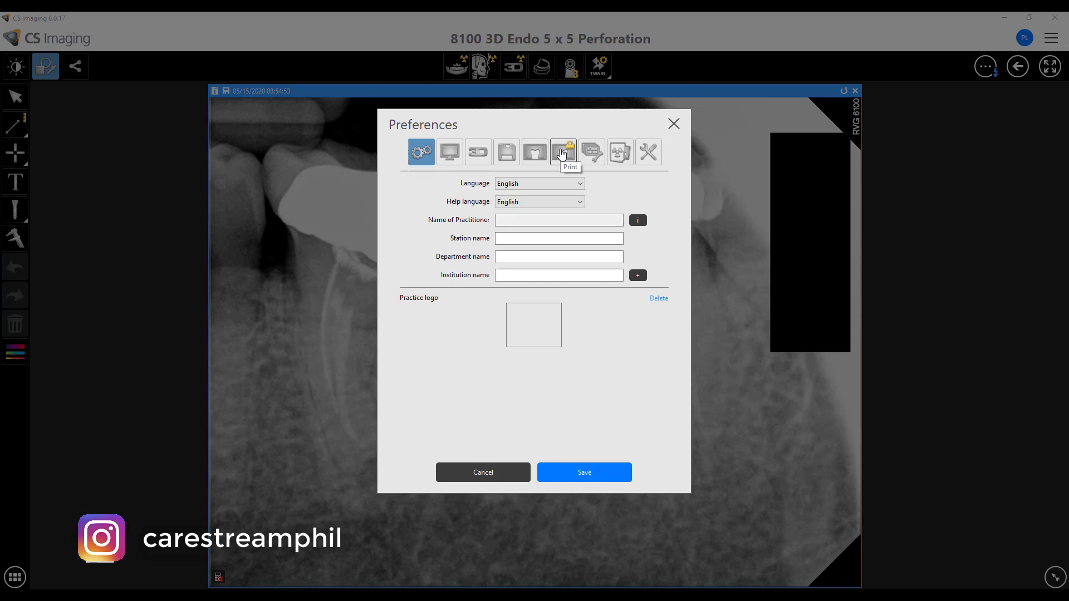
left_click(562, 151)
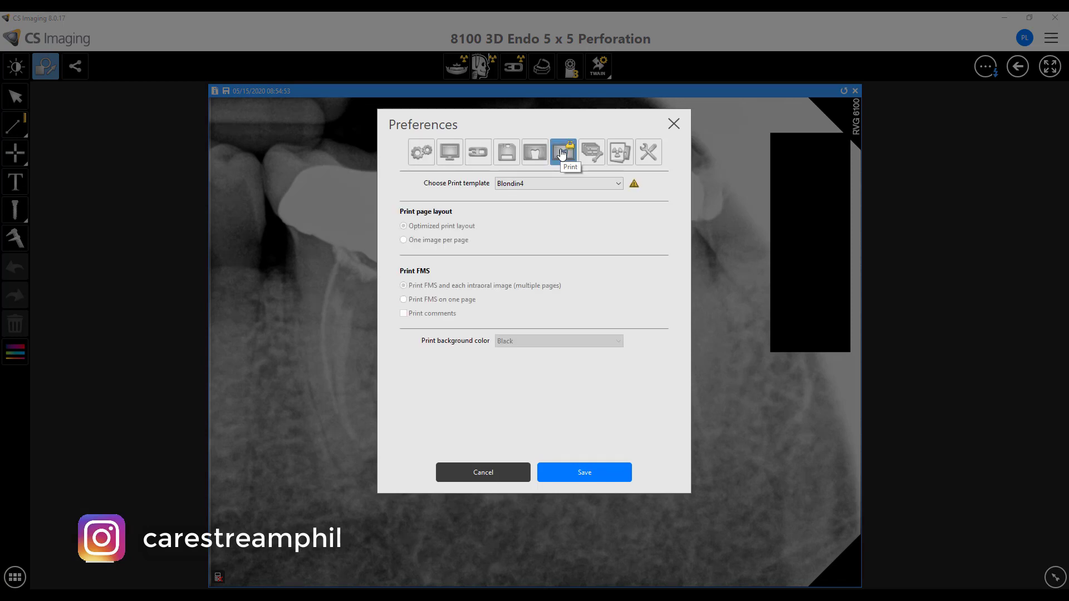
mouse_move(464, 196)
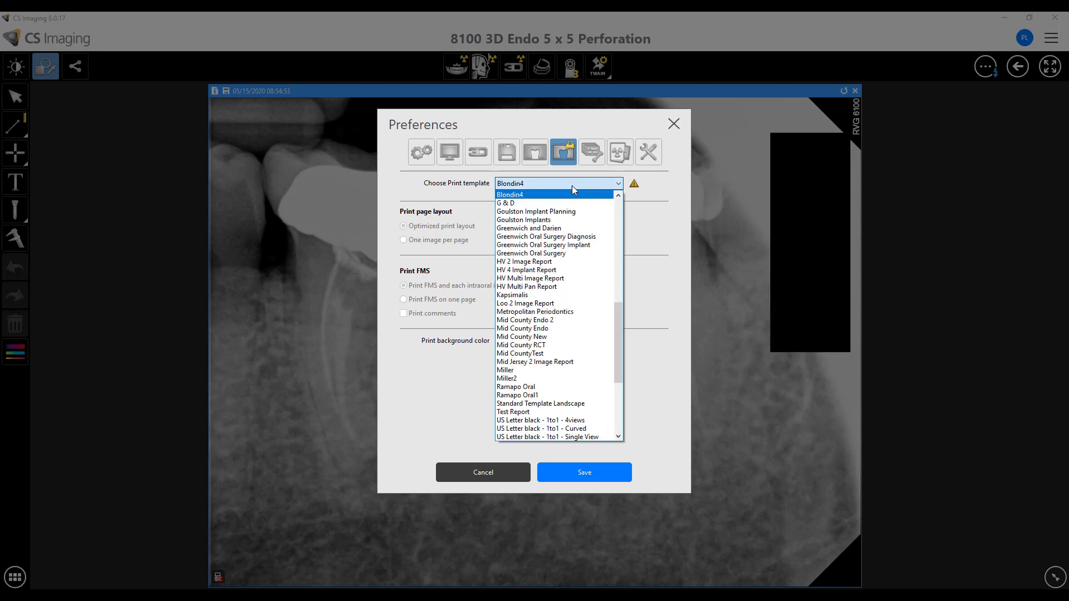
scroll("down", 3)
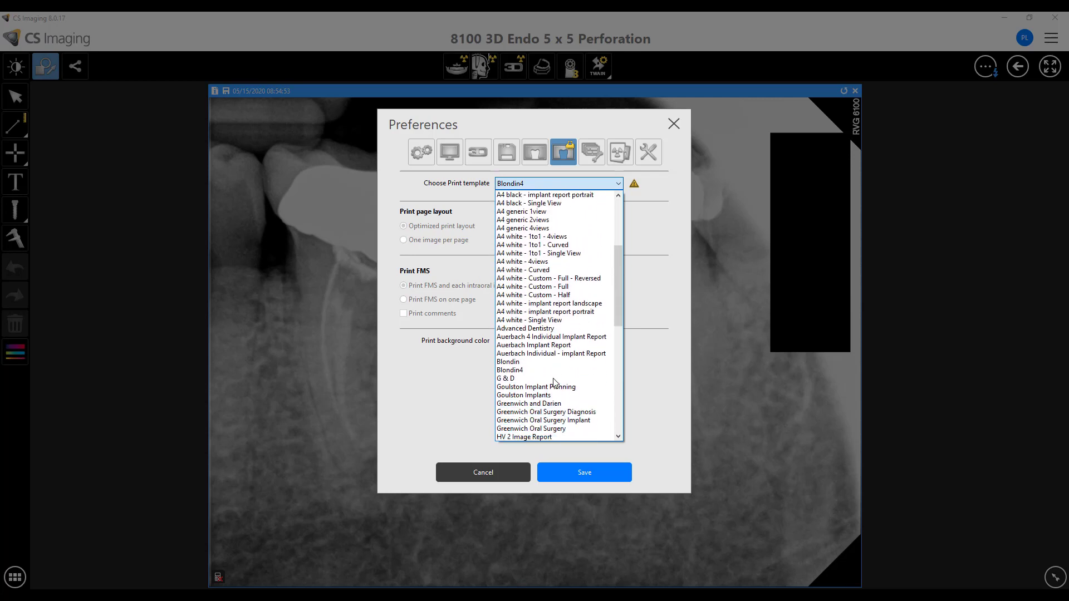
left_click(509, 370)
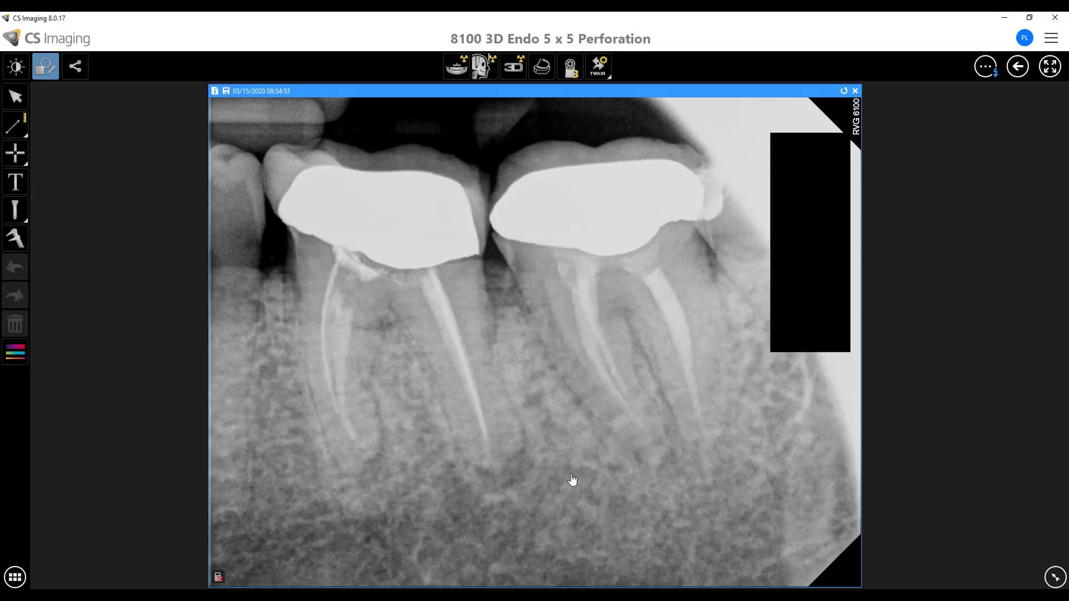
mouse_move(605, 476)
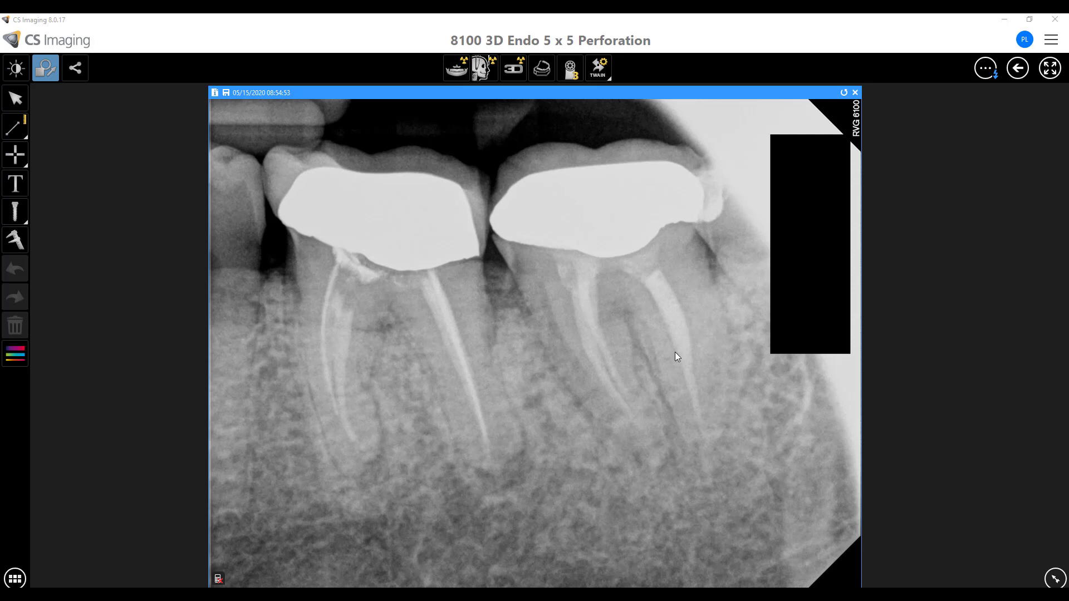
- Send the radiograph to Film Composer via its right-click Print action
right_click(678, 356)
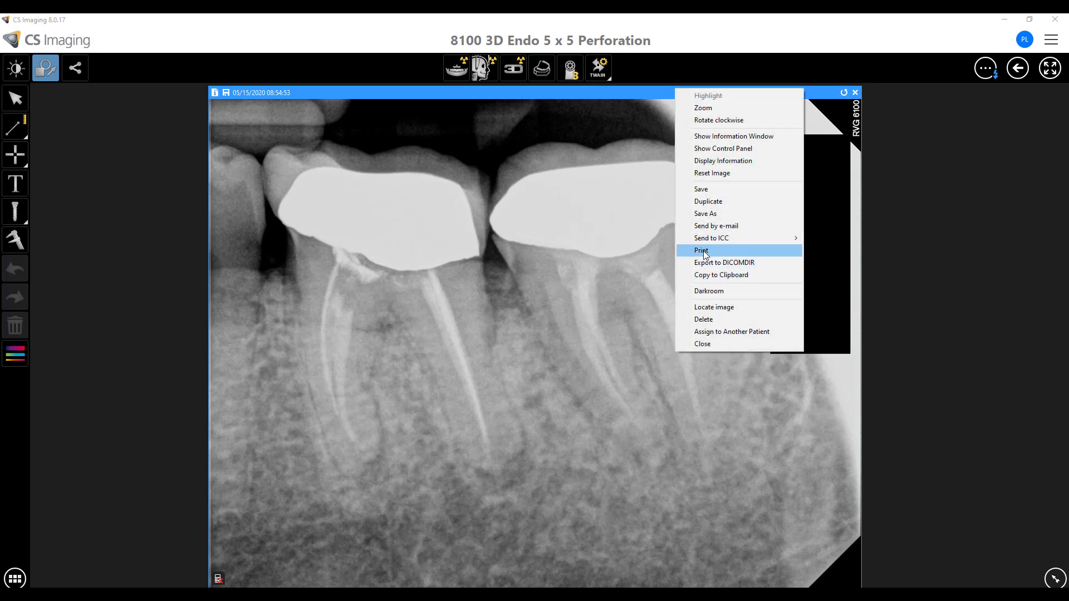
left_click(701, 251)
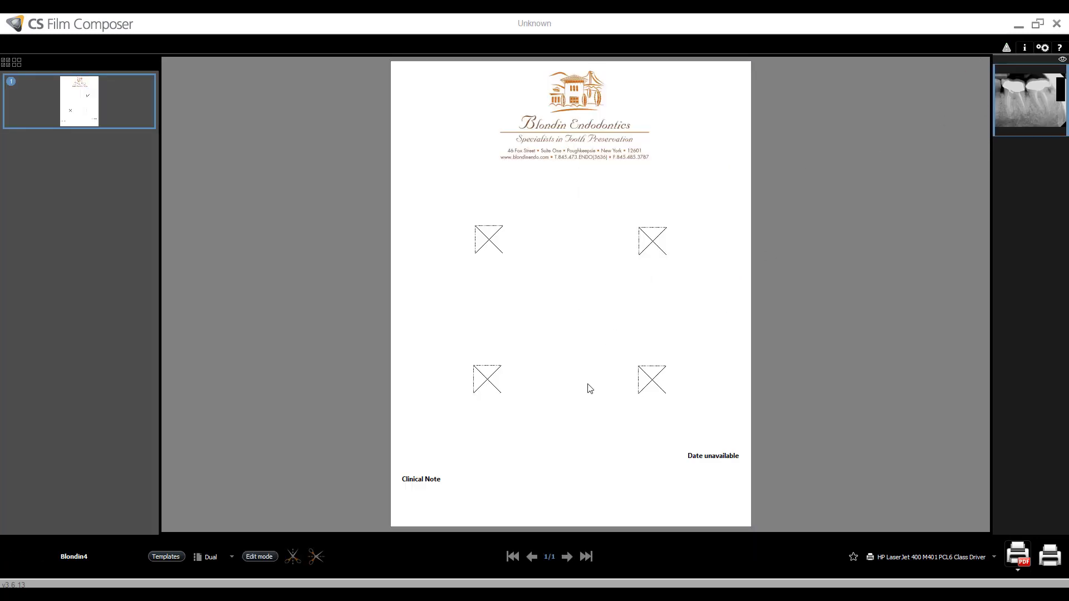
- Select the lower-left slot, deselect it, and enter layout edit mode
left_click(487, 379)
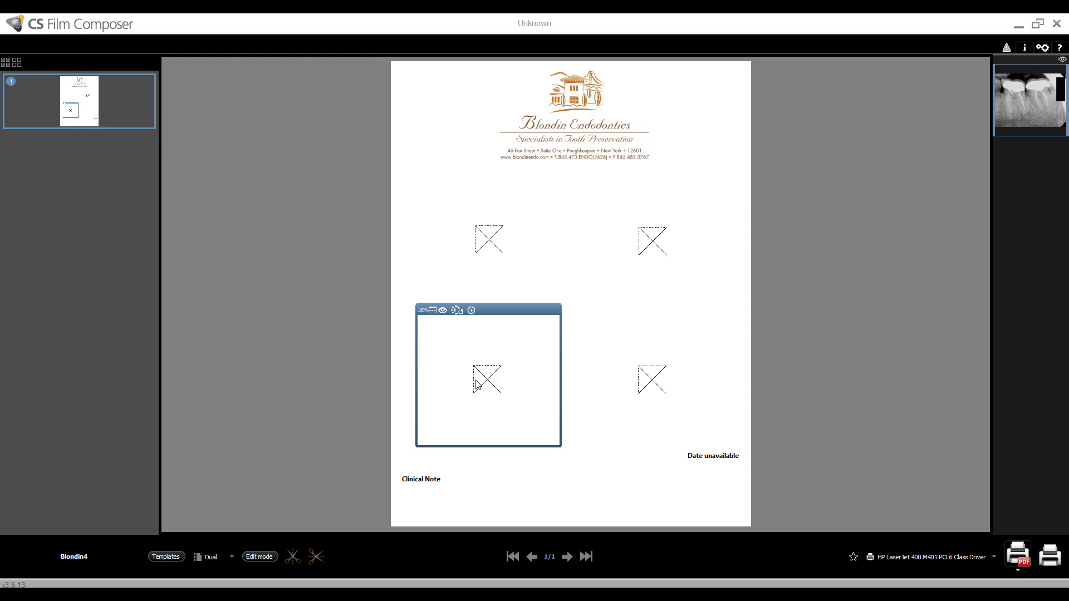
left_click(259, 557)
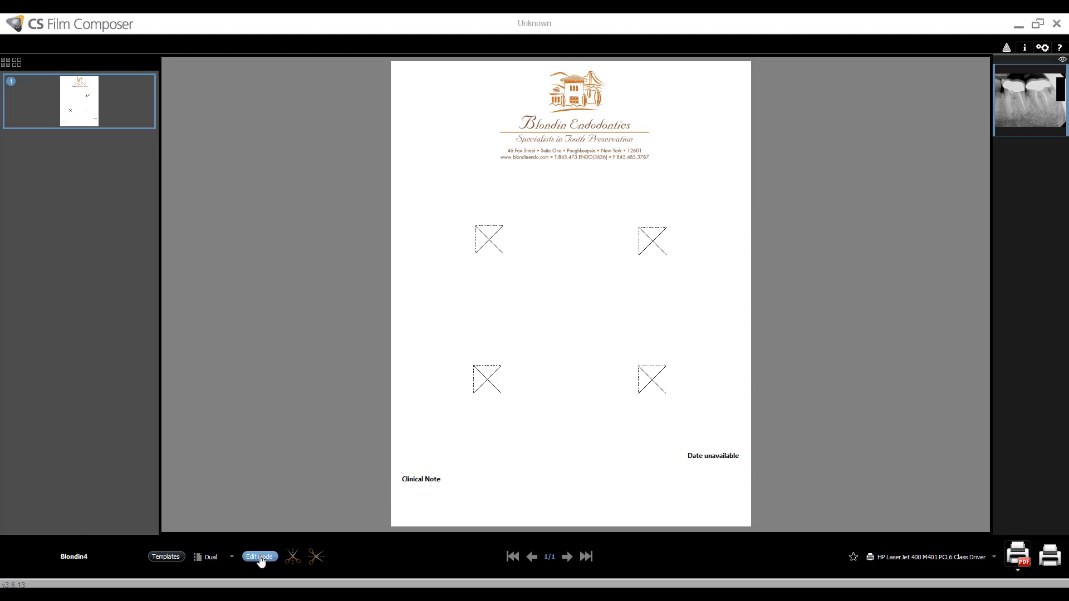
left_click(259, 557)
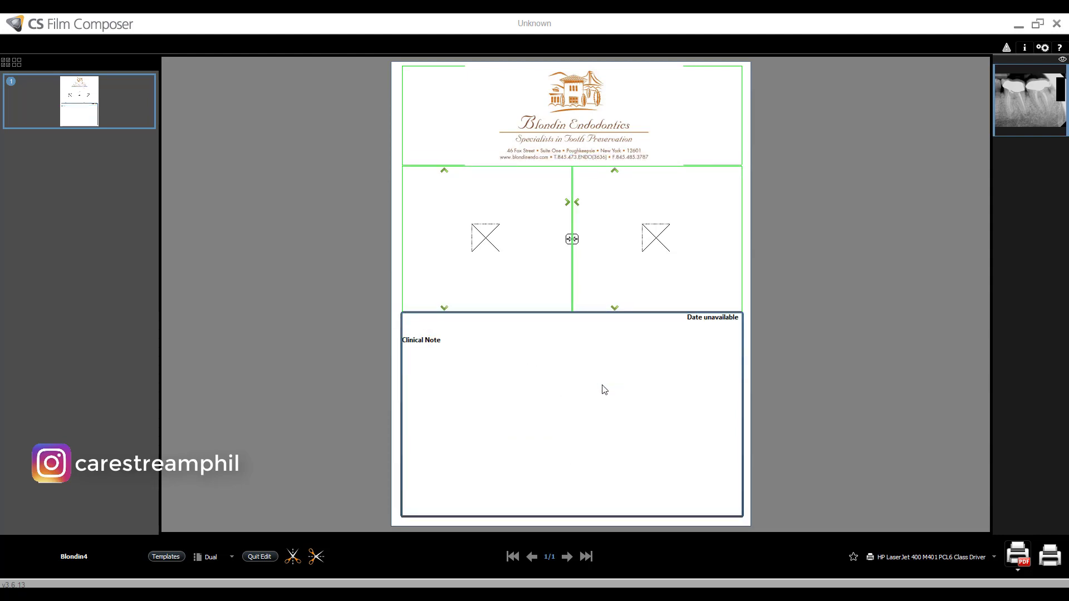
- Place the periapical radiograph thumbnail into the left image slot
left_click(538, 257)
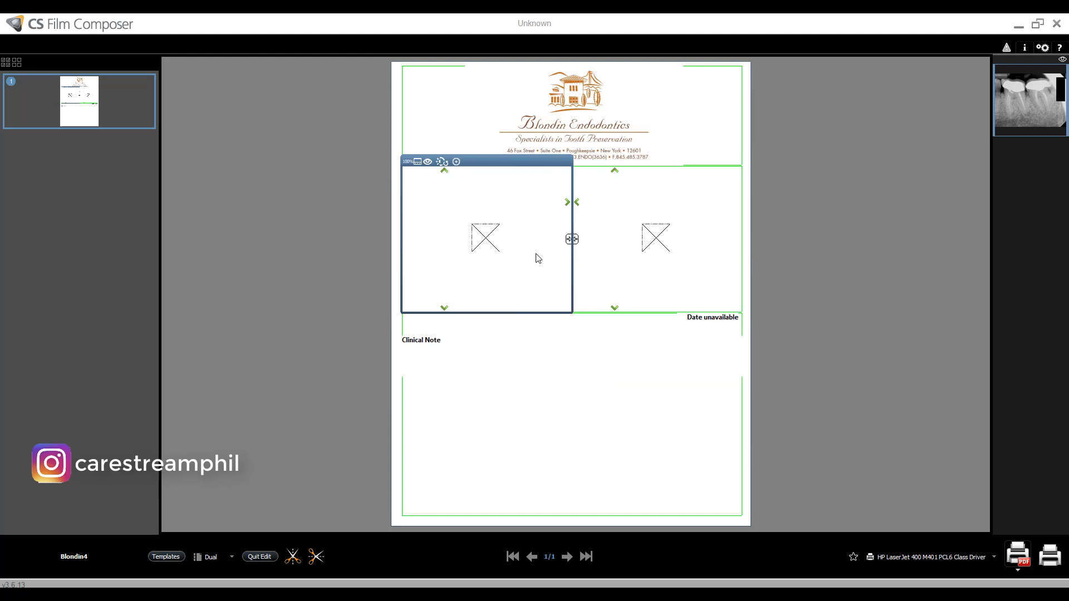
left_click(508, 457)
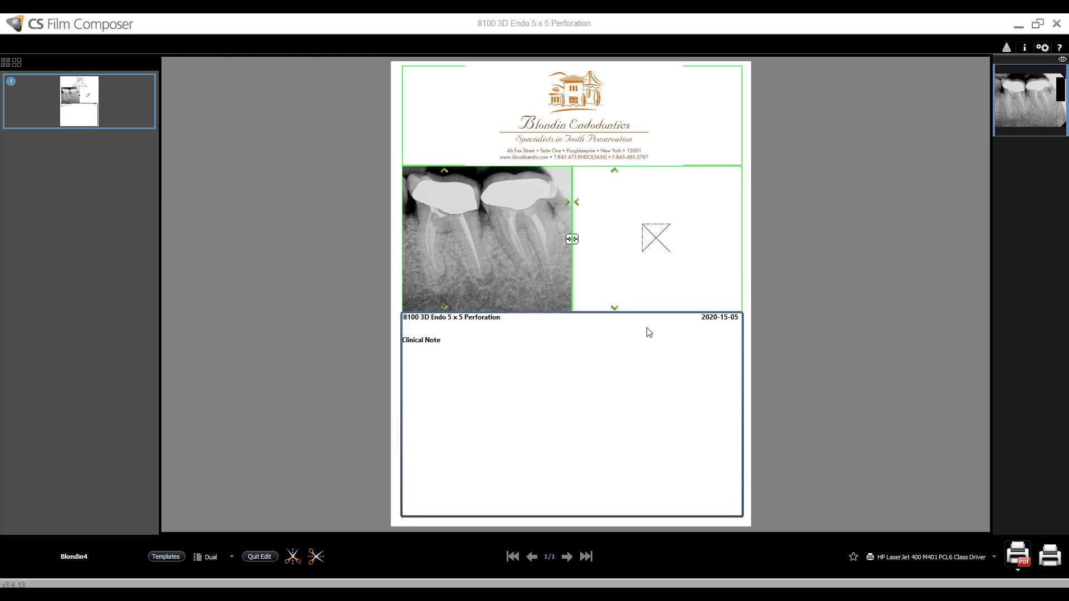
left_click(657, 238)
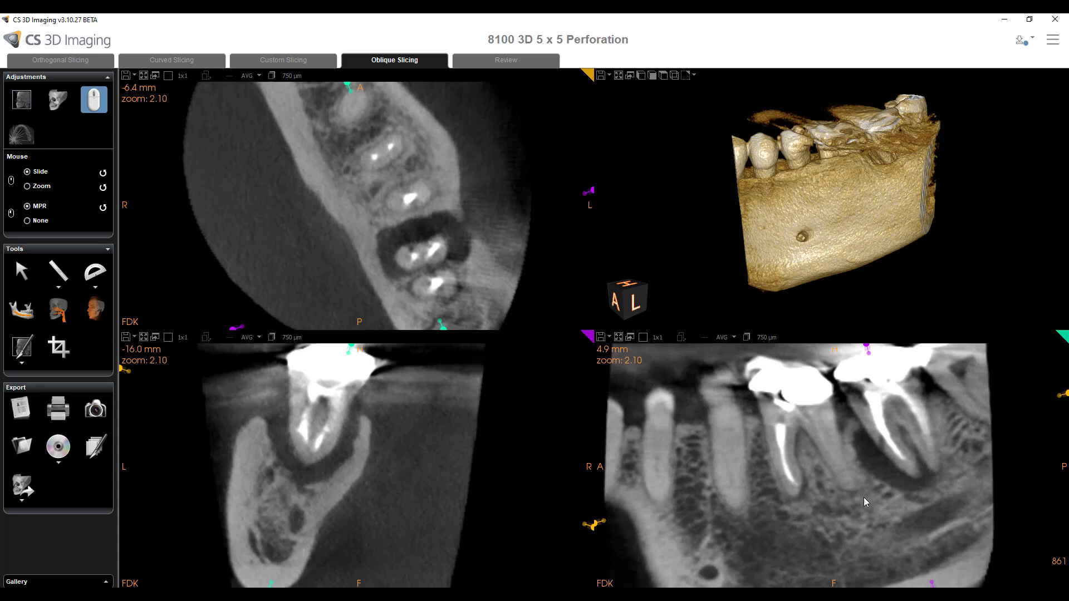
mouse_move(691, 432)
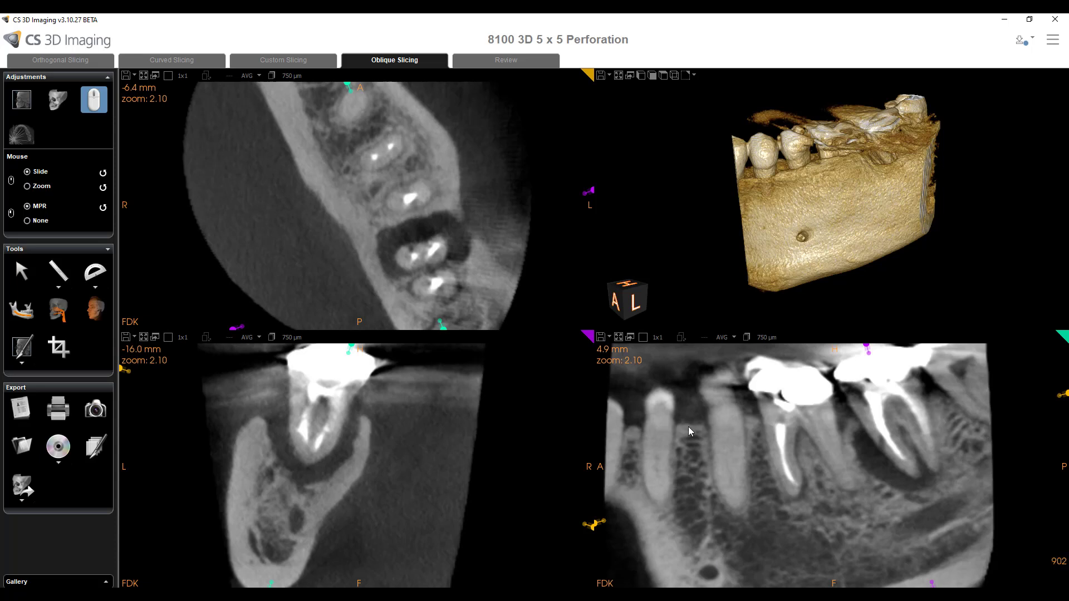
mouse_move(628, 411)
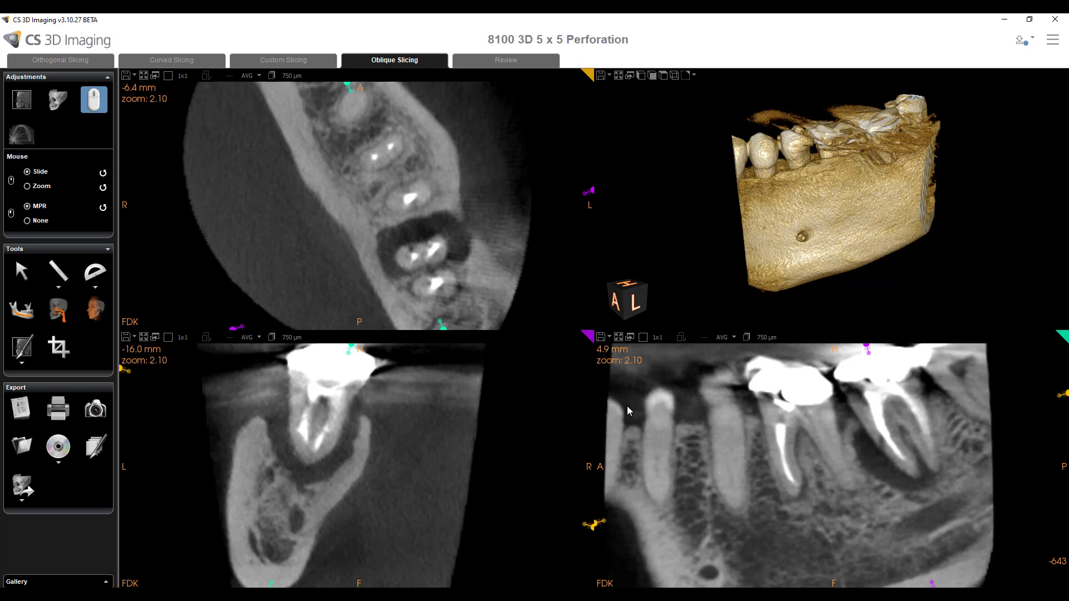
mouse_move(599, 338)
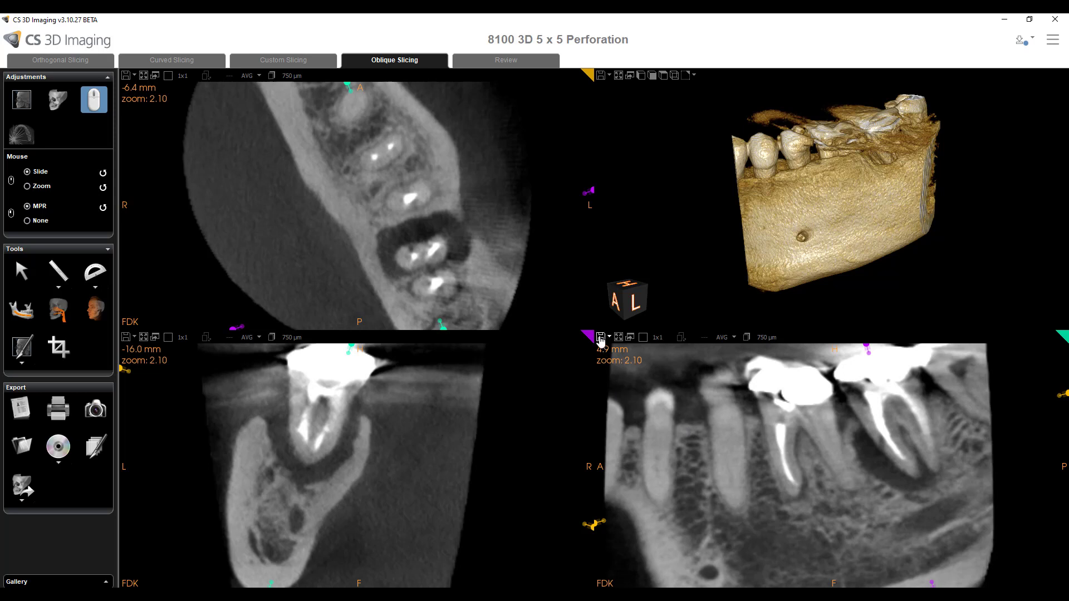
mouse_move(600, 336)
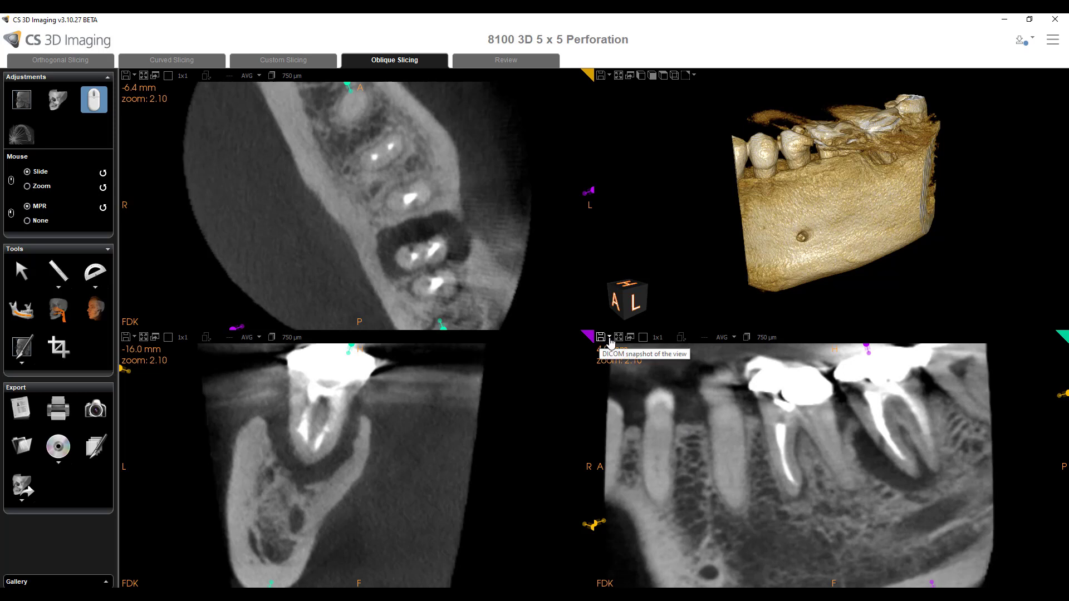
mouse_move(604, 368)
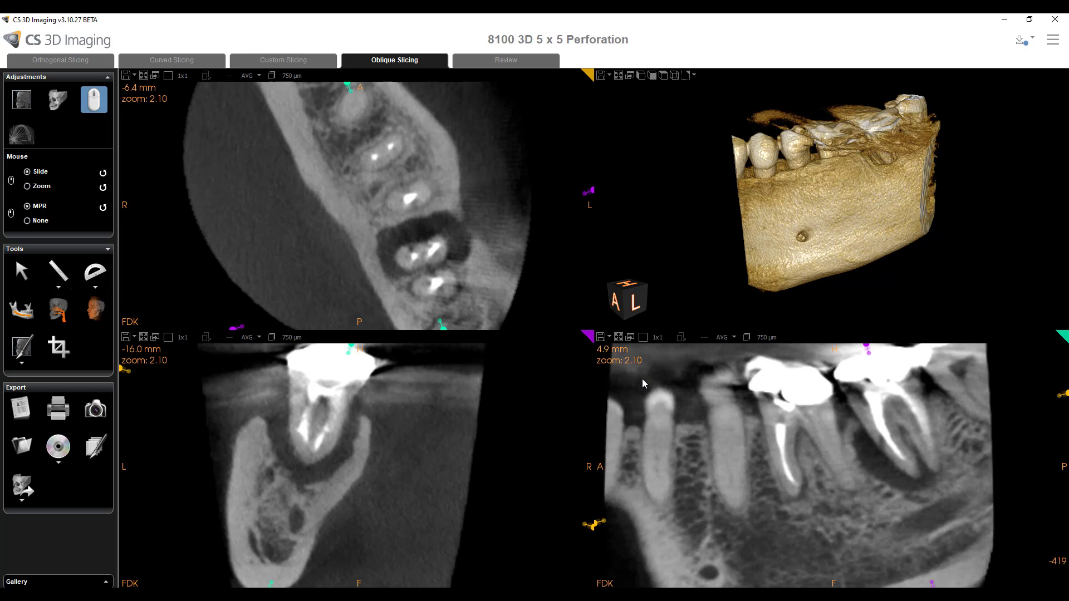
mouse_move(601, 337)
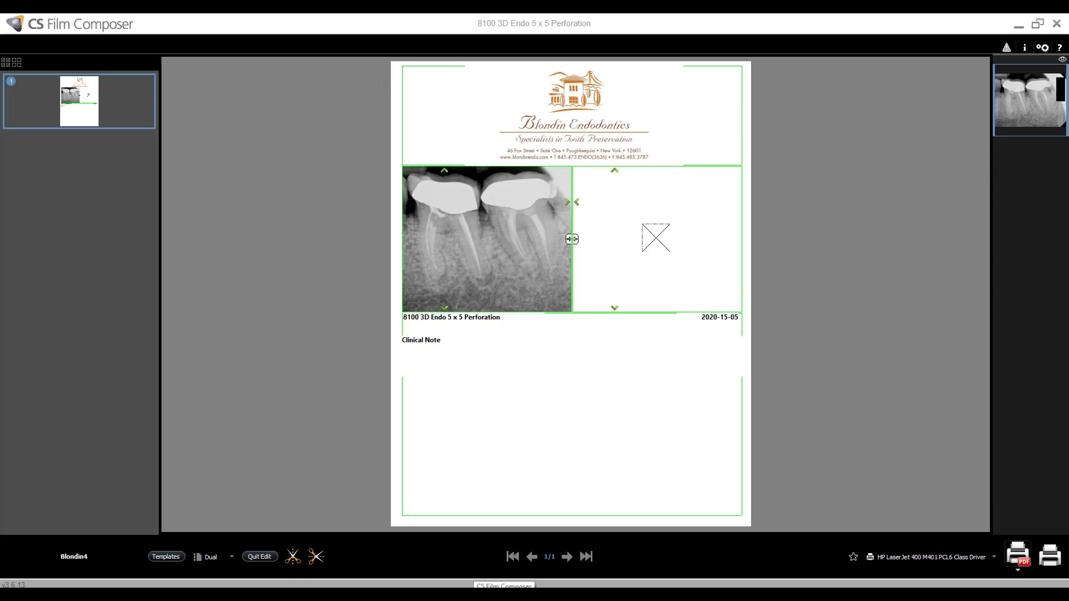
mouse_move(644, 229)
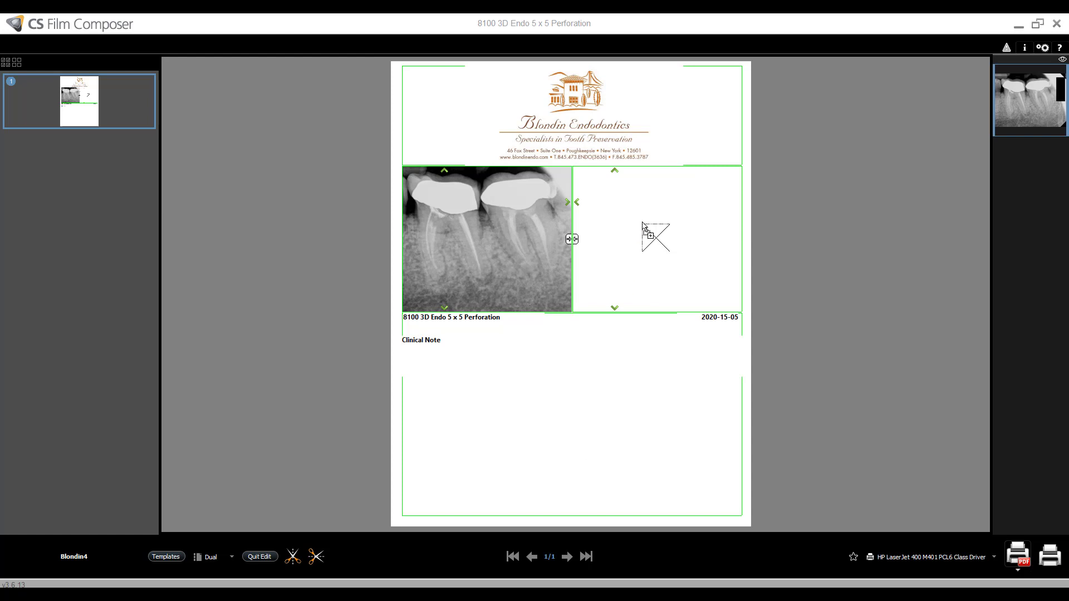
- Insert the CBCT slice into the right slot and activate the Clinical Note box
left_click(655, 238)
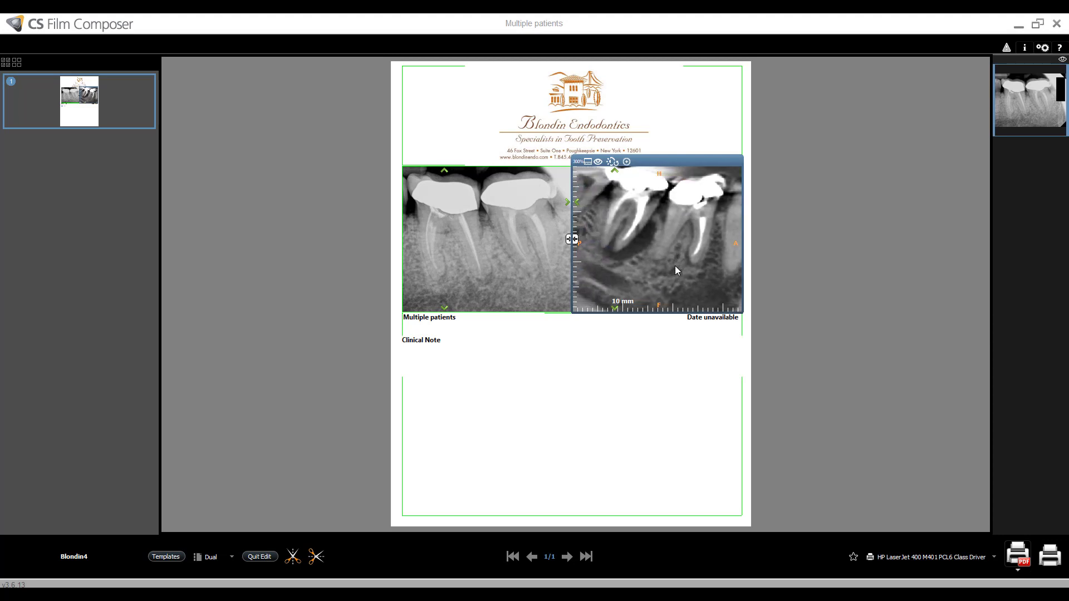
left_click(421, 339)
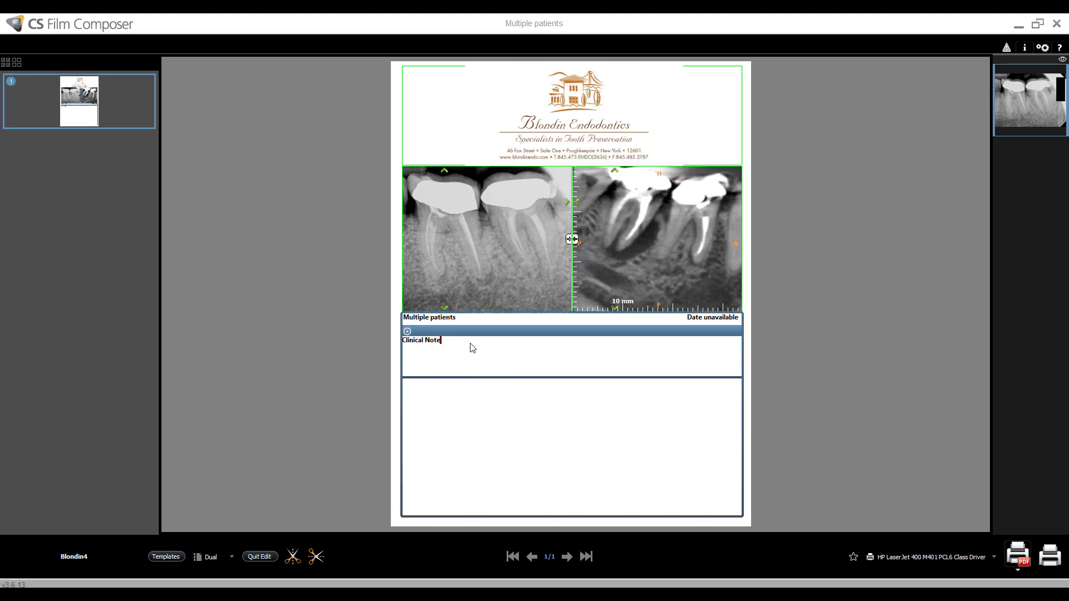